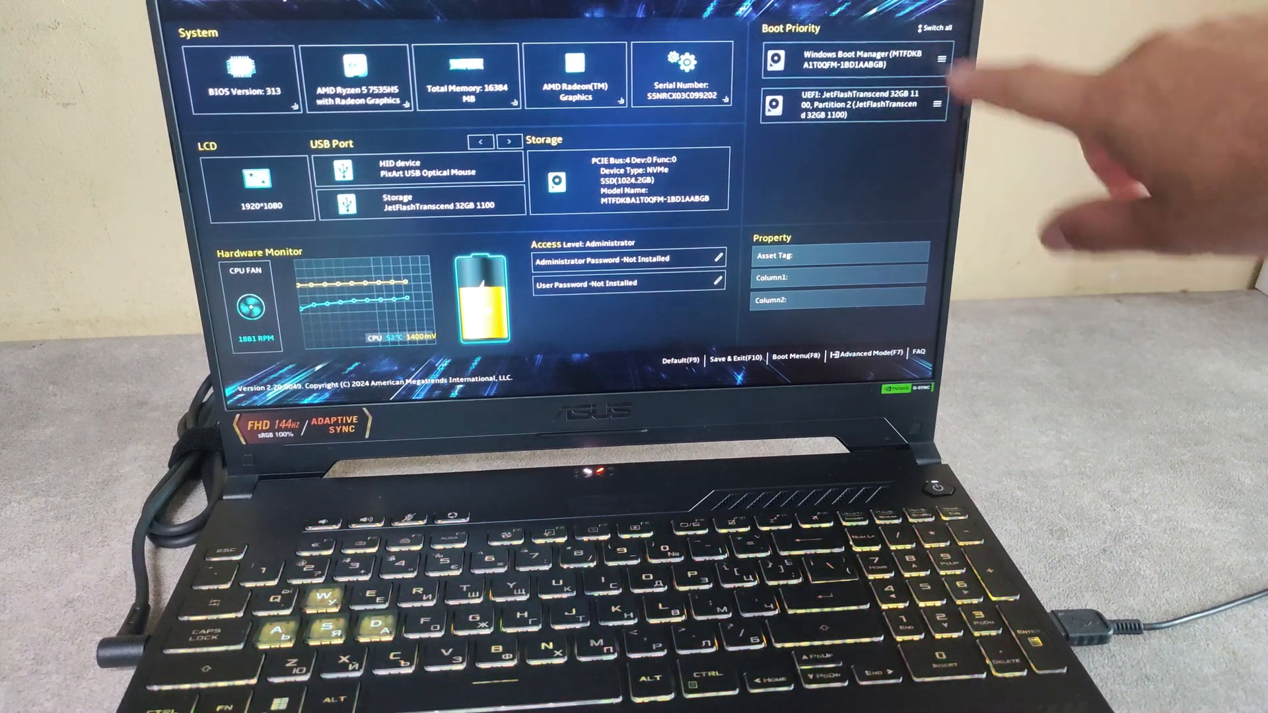
# Drag the UEFI: JetFlashTranscend USB drive above Windows Boot Manager in Boot Priority.
pyautogui.click(849, 105)
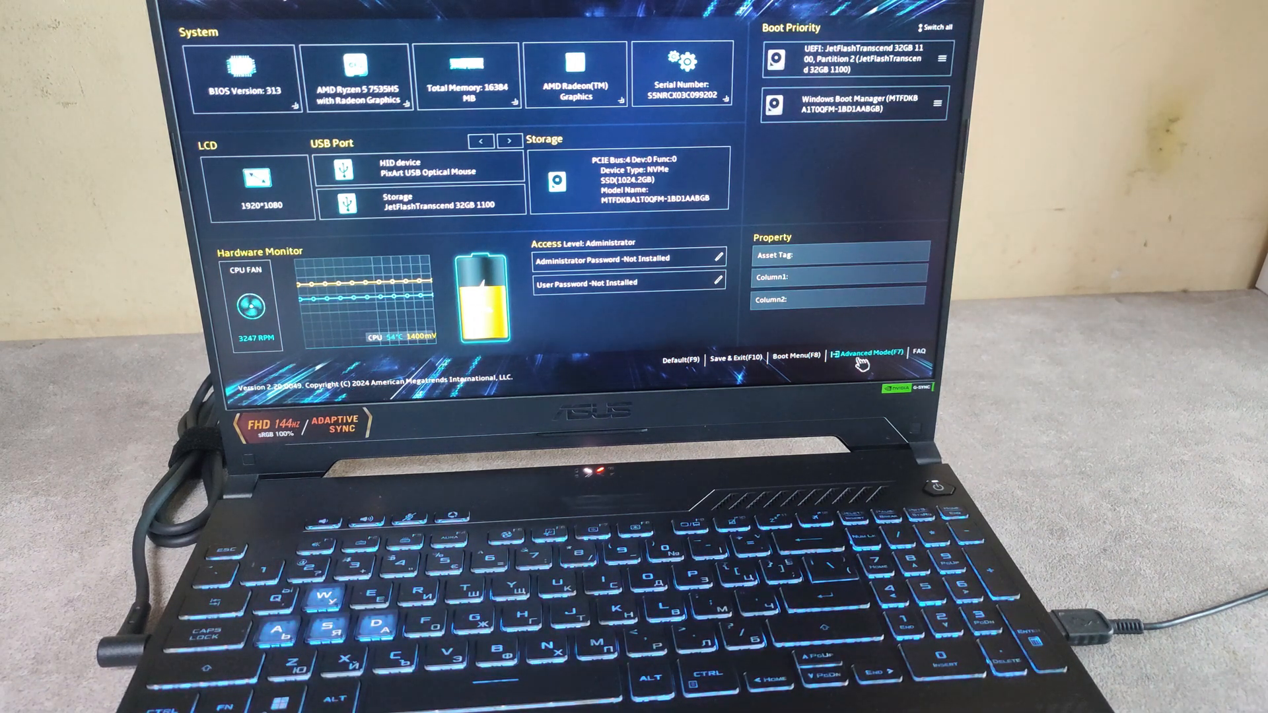
# Switch to Advanced Mode and view USB Configuration, where USB Mass Storage Driver Support is Enabled.
pyautogui.click(871, 353)
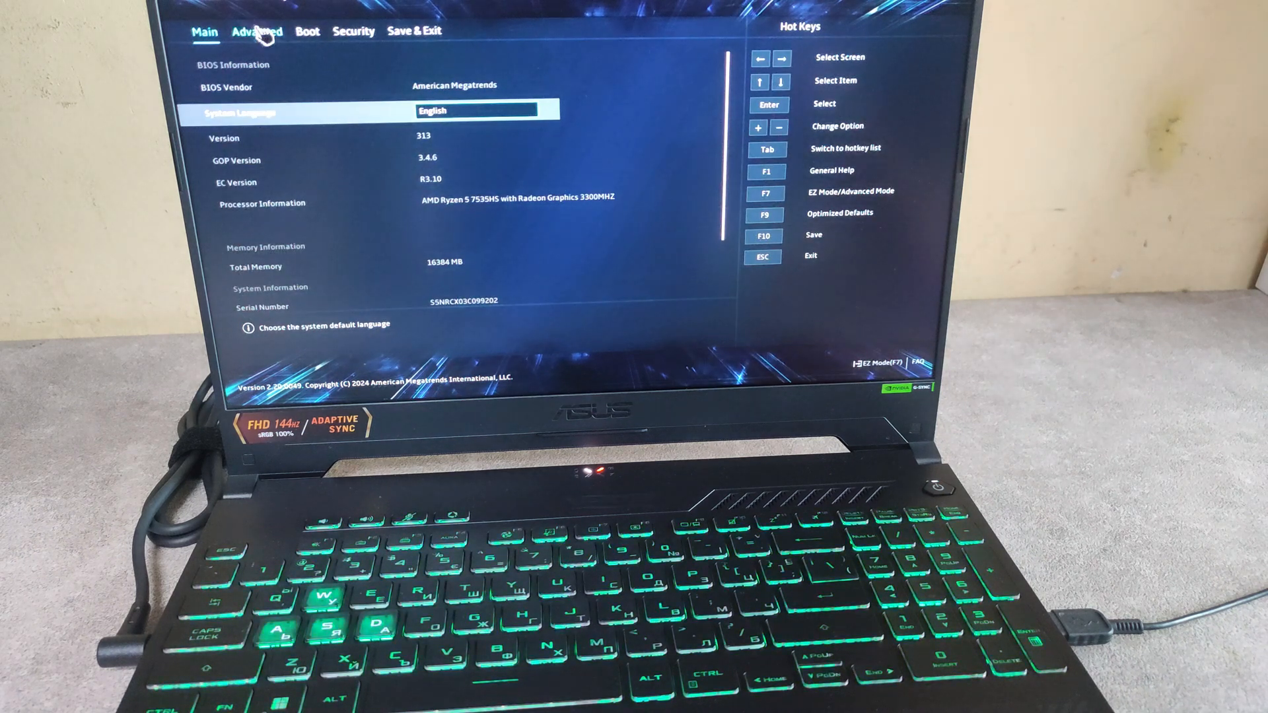
pyautogui.click(257, 31)
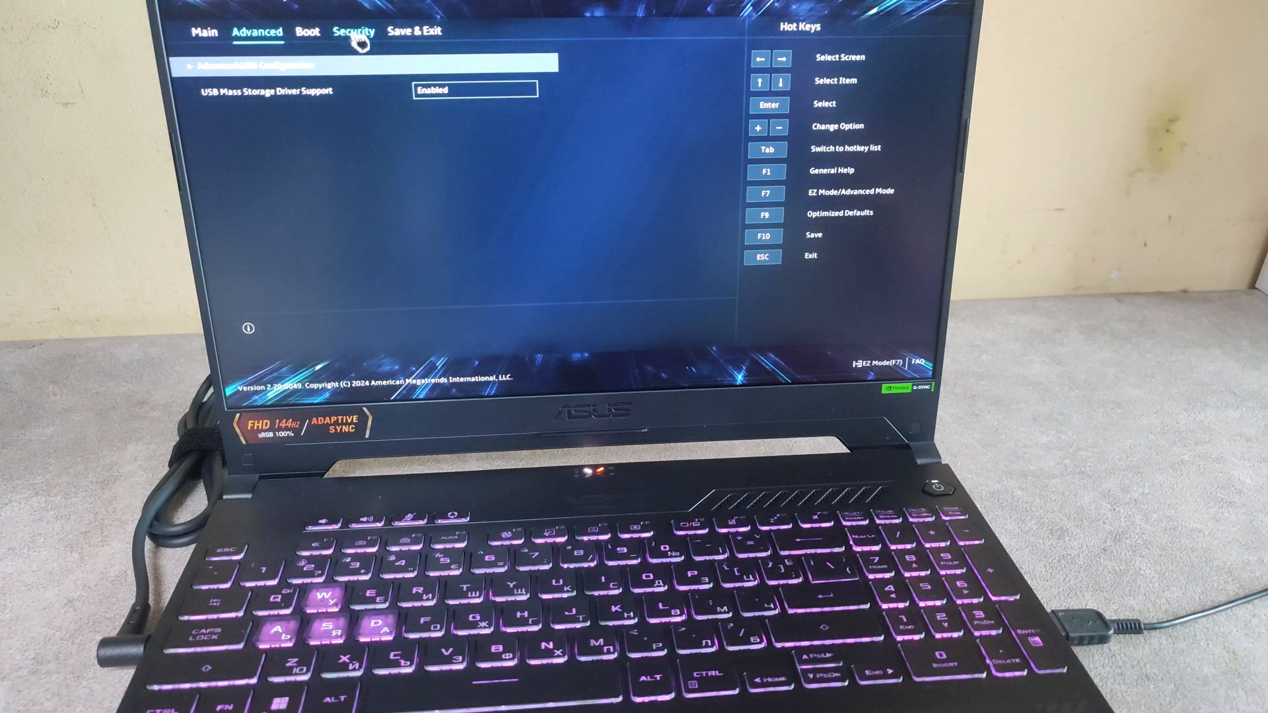
# Set Secure Boot Control to Disabled under Security, then Fast Boot to Disabled under Boot.
pyautogui.click(353, 31)
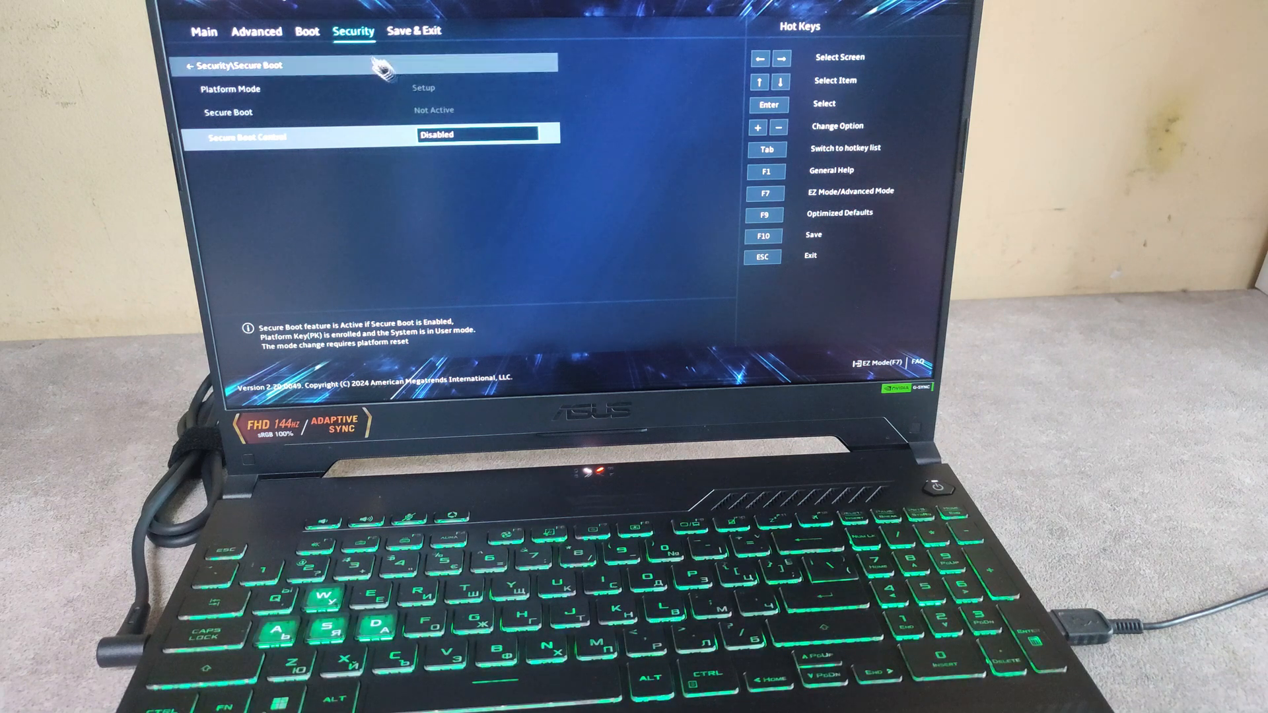
pyautogui.click(306, 31)
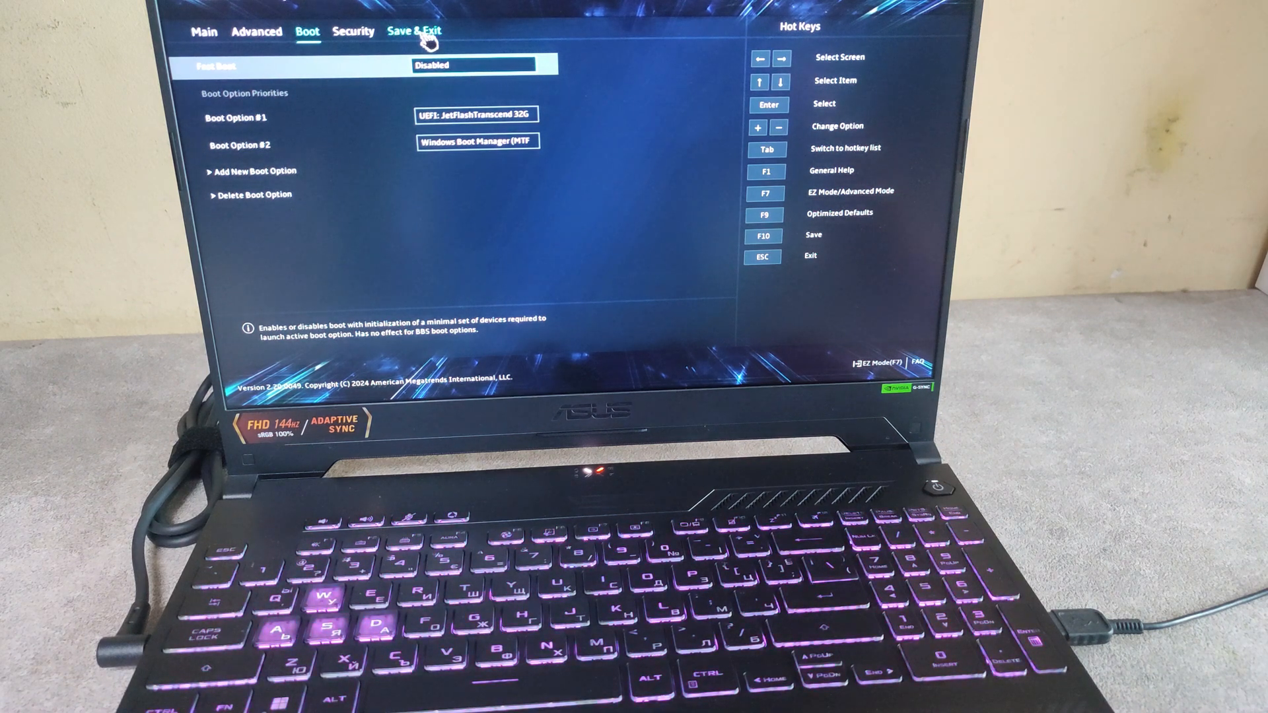
# Return to EZ Mode and confirm JetFlashTranscend precedes Windows Boot Manager in Boot Priority.
pyautogui.click(415, 31)
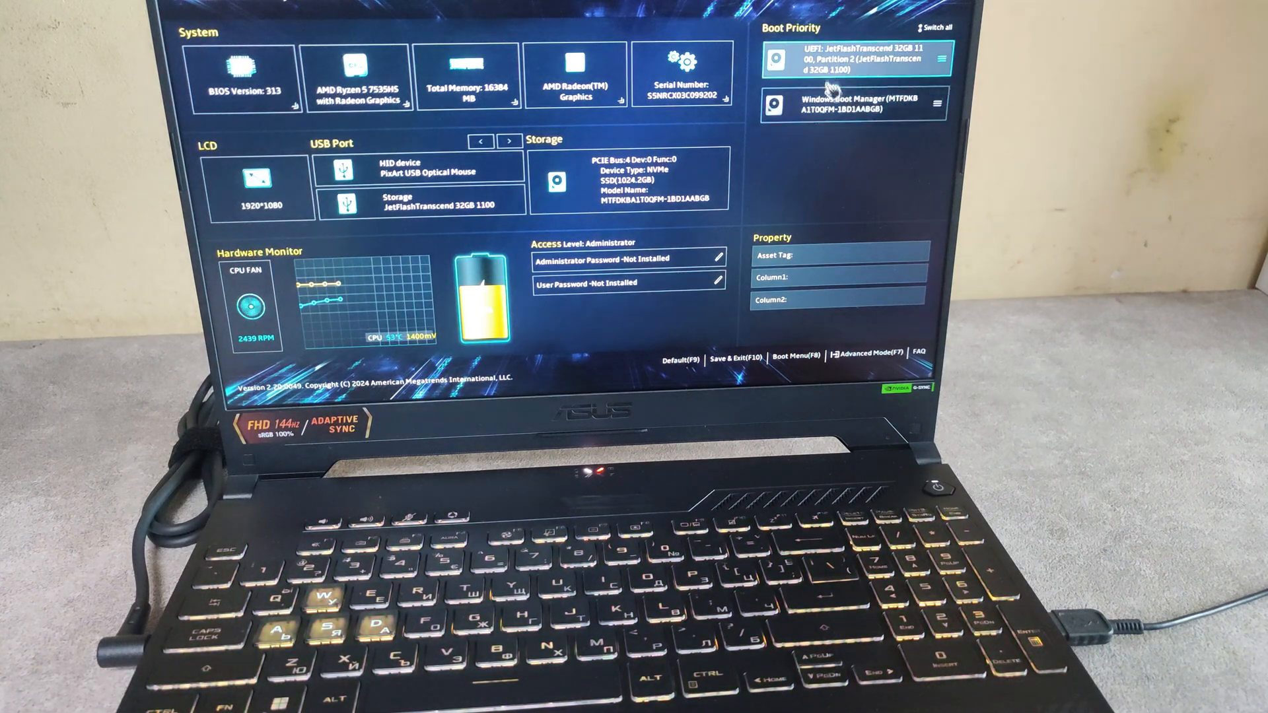
pyautogui.click(853, 104)
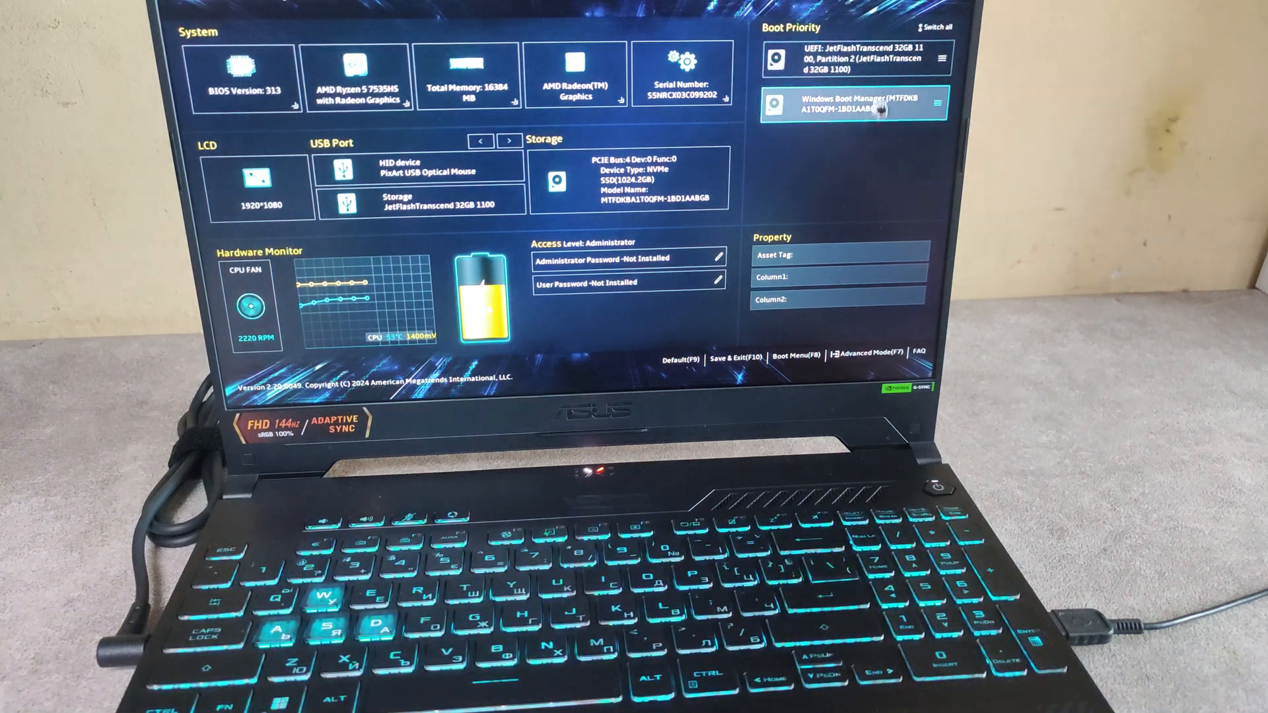